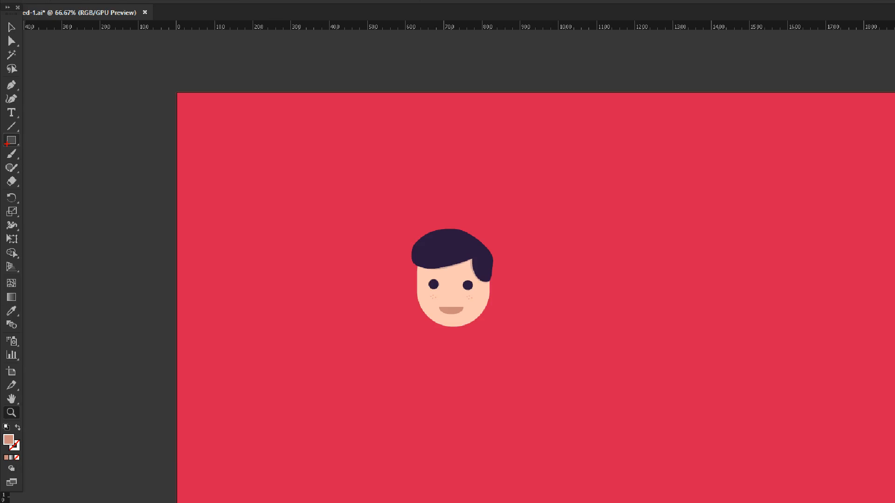
# Open the Rectangle Tool's flyout of shape drawing tools
pyautogui.click(10, 140)
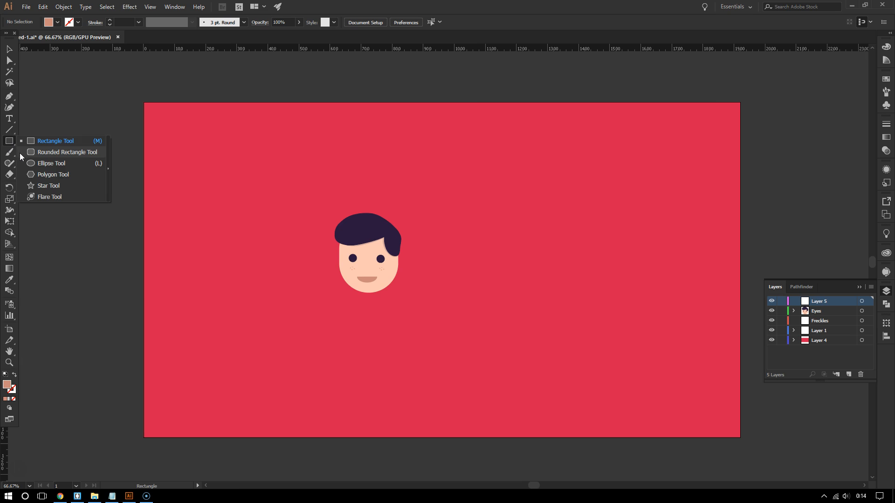
pyautogui.moveTo(56, 165)
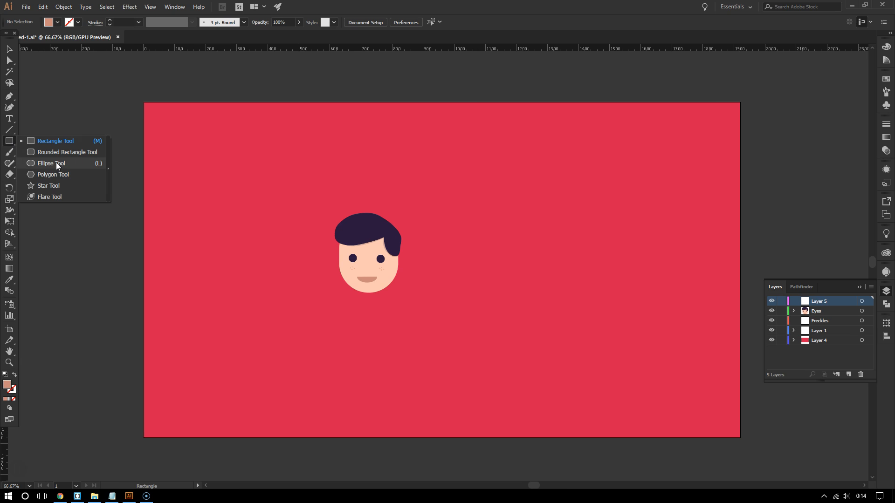
# Pick the Ellipse Tool to draw a 540 px circle over the face
pyautogui.click(51, 163)
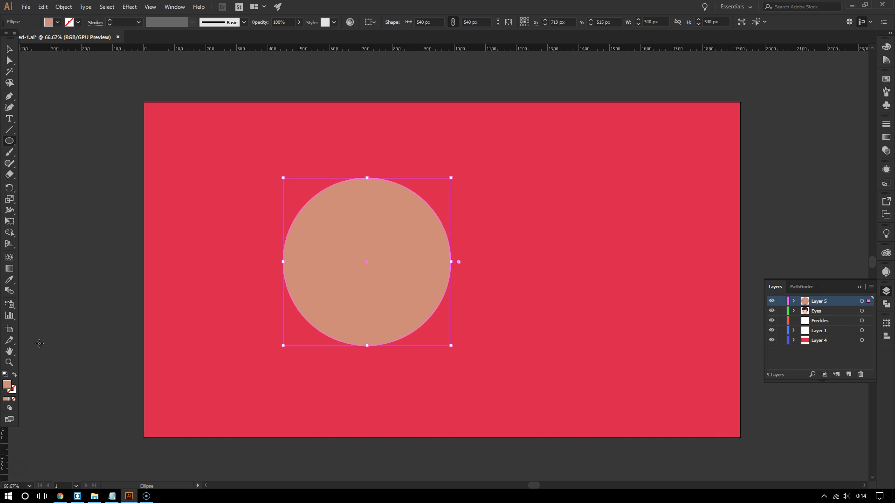
pyautogui.moveTo(333, 273)
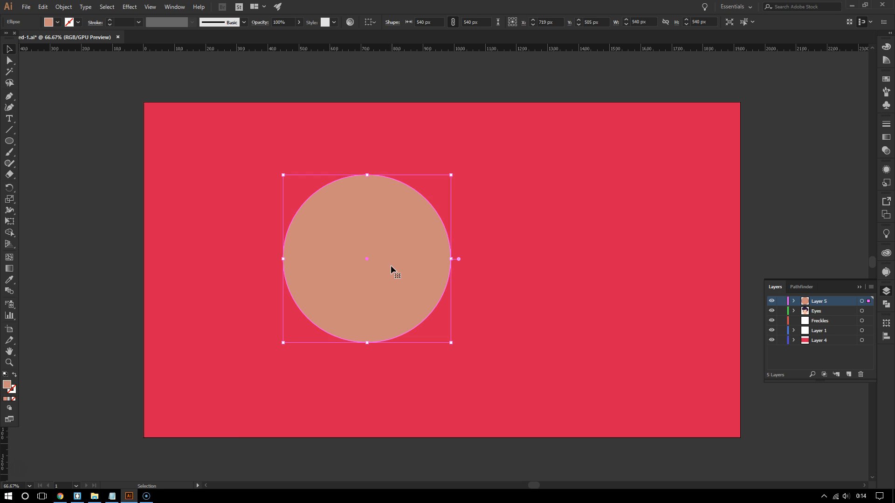
pyautogui.moveTo(406, 251)
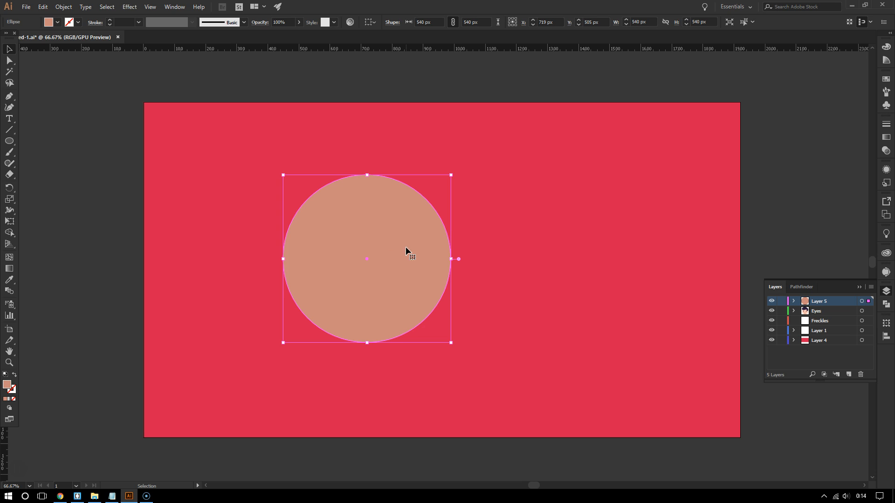
pyautogui.moveTo(367, 293)
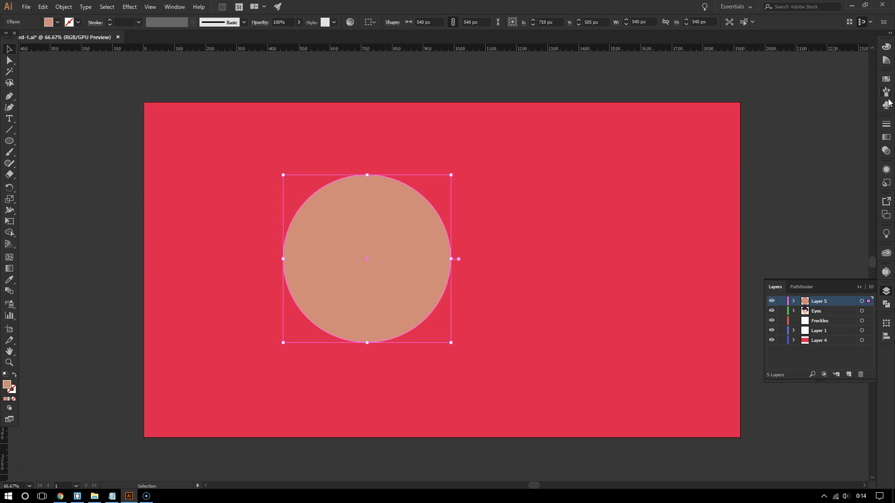
pyautogui.moveTo(887, 150)
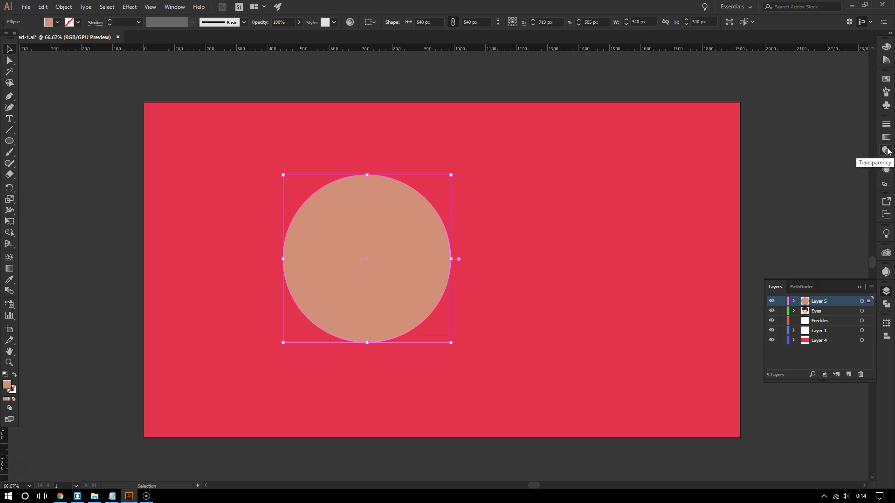
# Set the circle's opacity to 19% in the Transparency panel and deselect
pyautogui.click(887, 151)
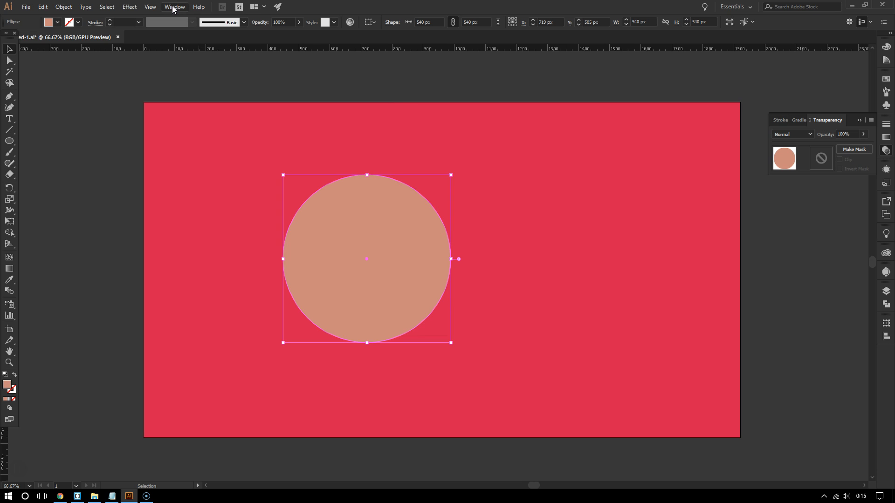
pyautogui.click(175, 6)
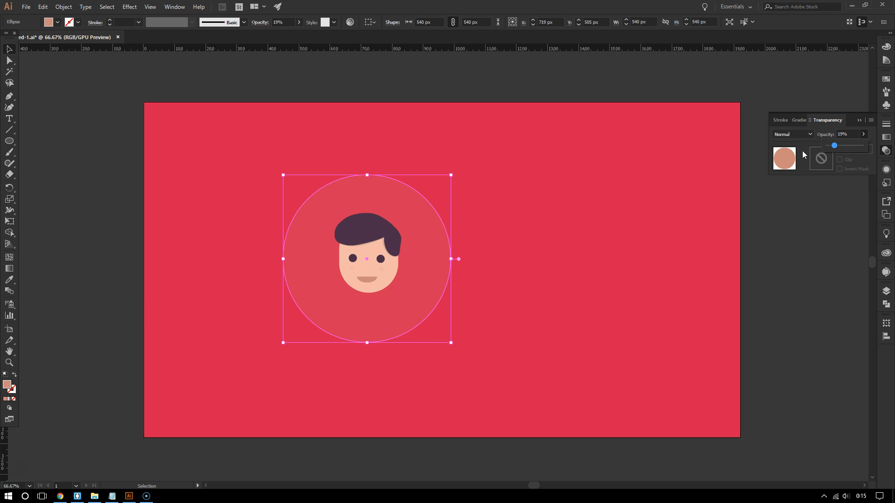
pyautogui.click(104, 119)
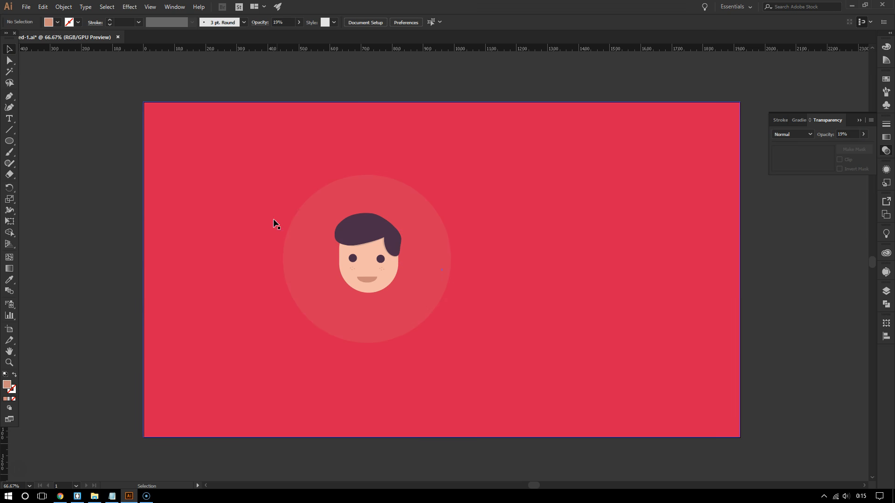
# Select the translucent circle, then clear the selection
pyautogui.click(367, 259)
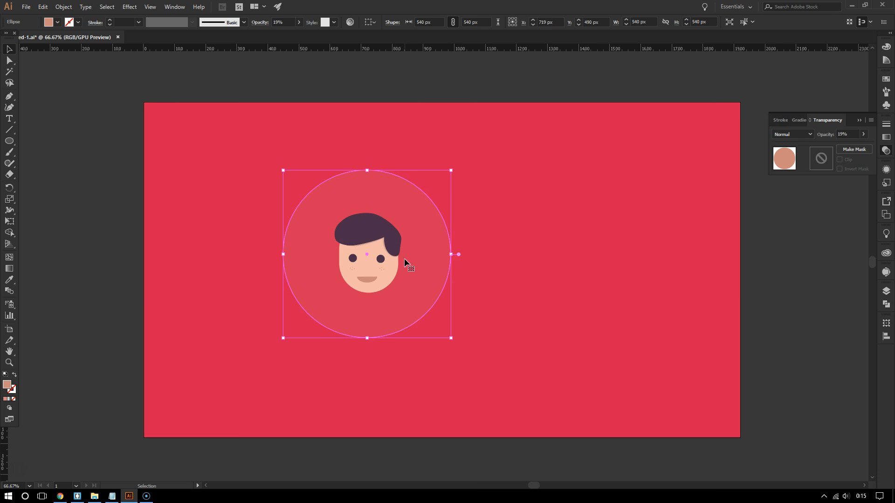
pyautogui.moveTo(565, 392)
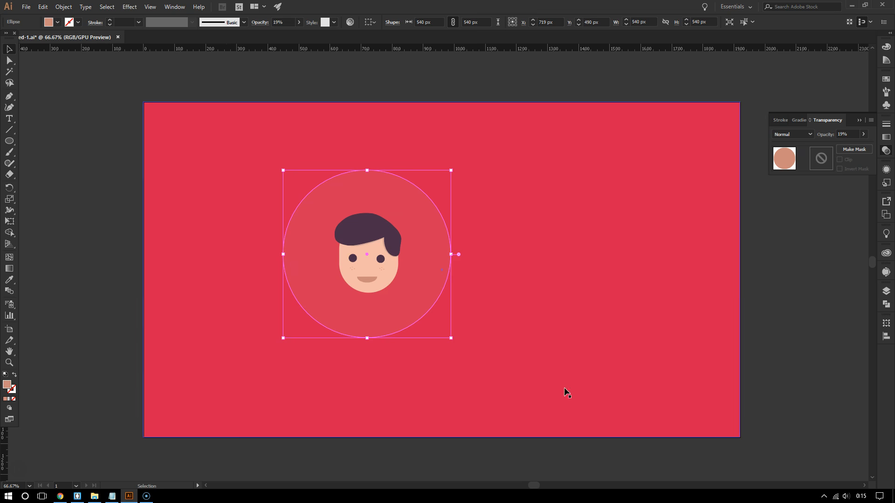
pyautogui.click(565, 393)
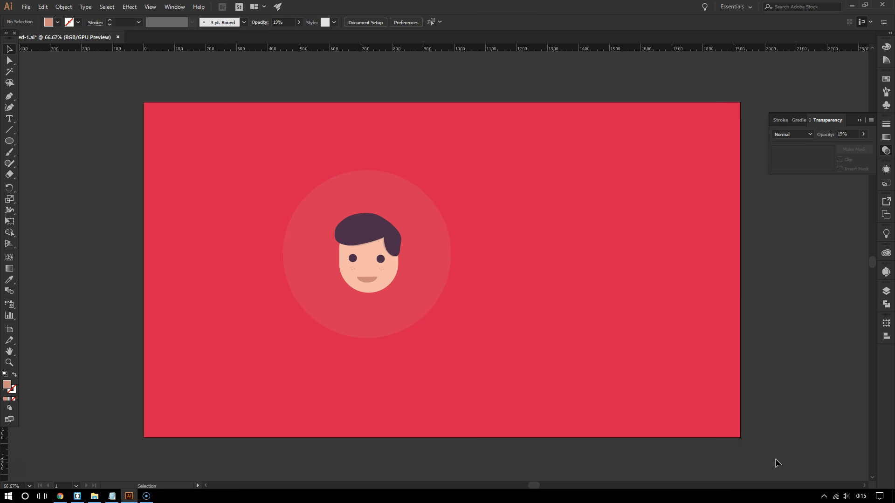
pyautogui.moveTo(800, 473)
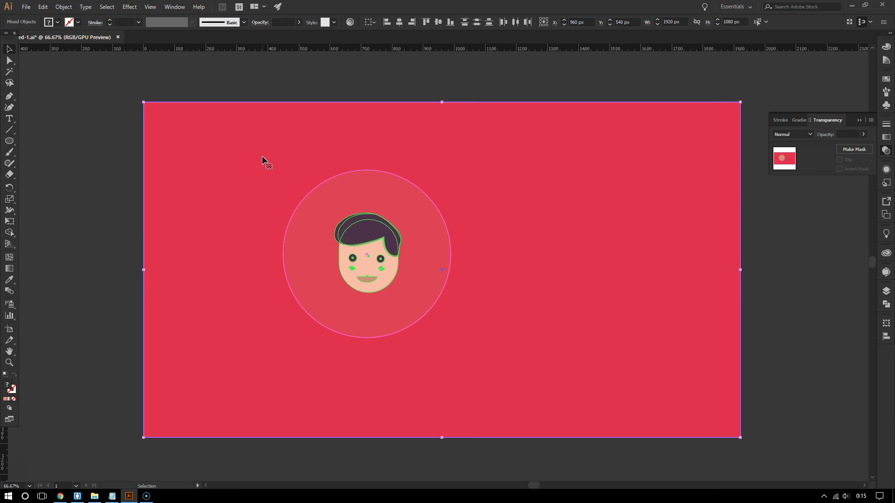
pyautogui.moveTo(851, 384)
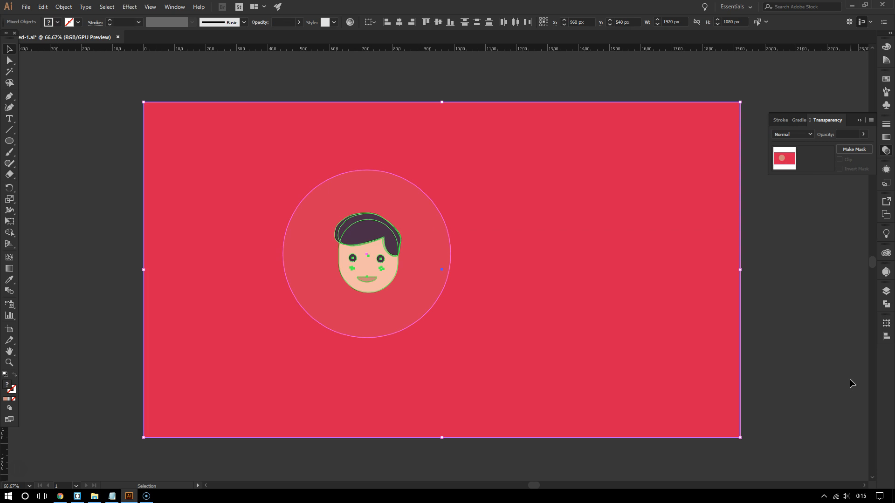
pyautogui.moveTo(128, 282)
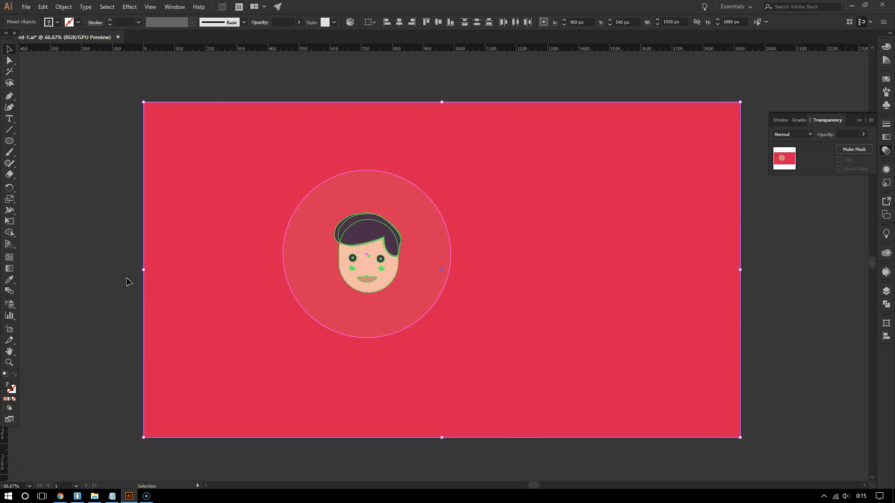
pyautogui.moveTo(628, 282)
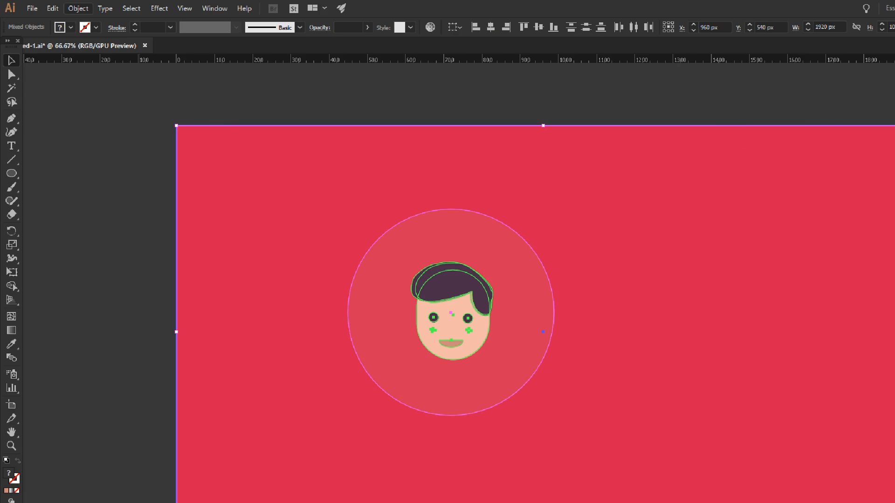
# Open the Object menu to reach Clipping Mask > Make
pyautogui.click(77, 8)
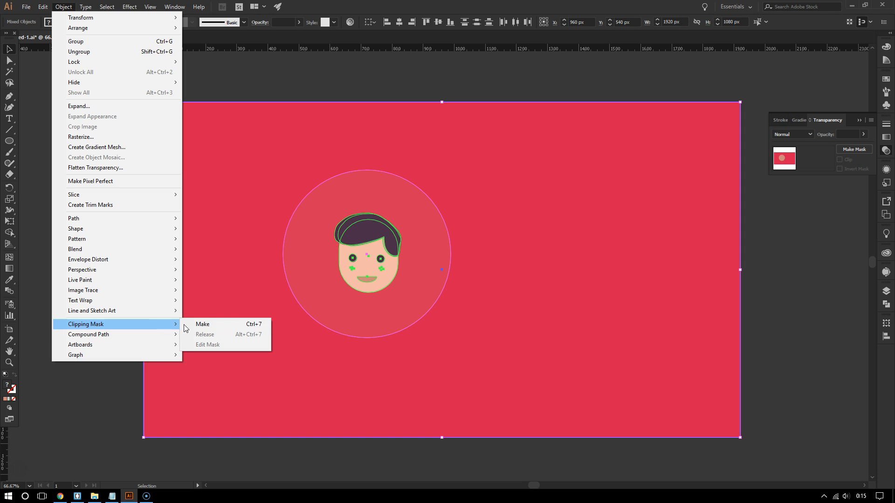
pyautogui.moveTo(217, 327)
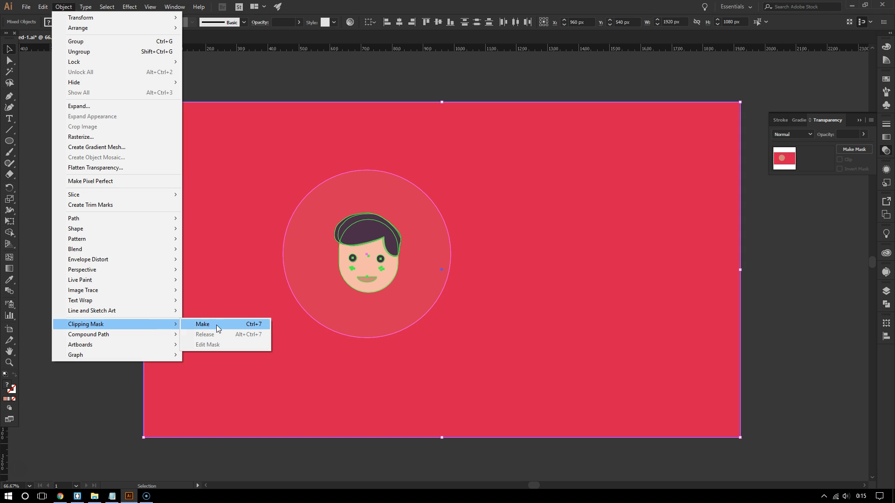